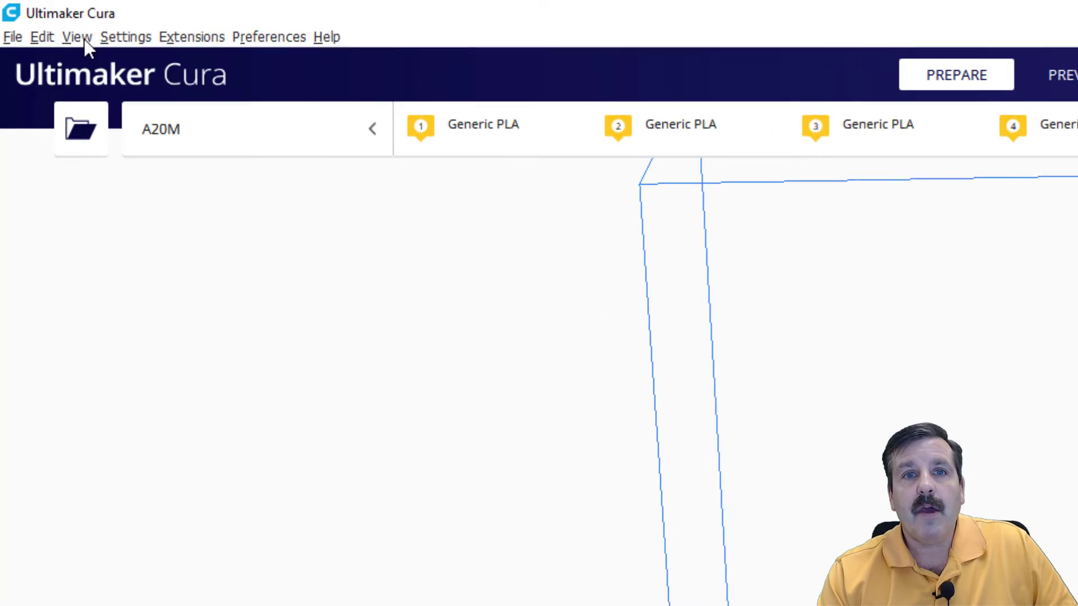
- Bring up the Add Printer dialog from the Settings > Printer menu
left_click(128, 37)
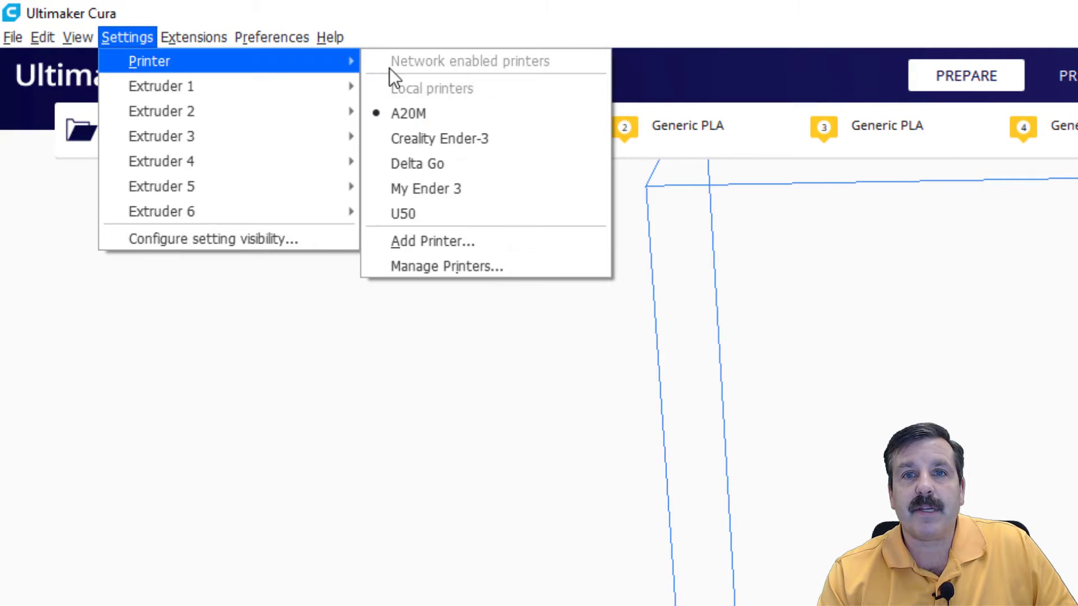
left_click(431, 241)
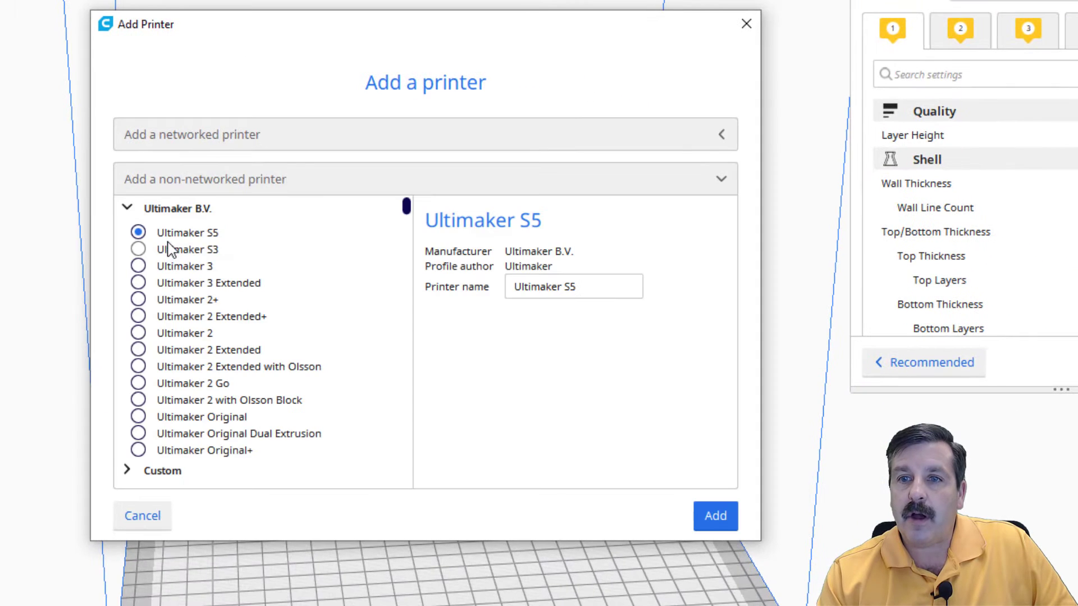
- Add the Anet A8 PLUS from the non-networked printer list with Extruder 1 checked
scroll("down", 3)
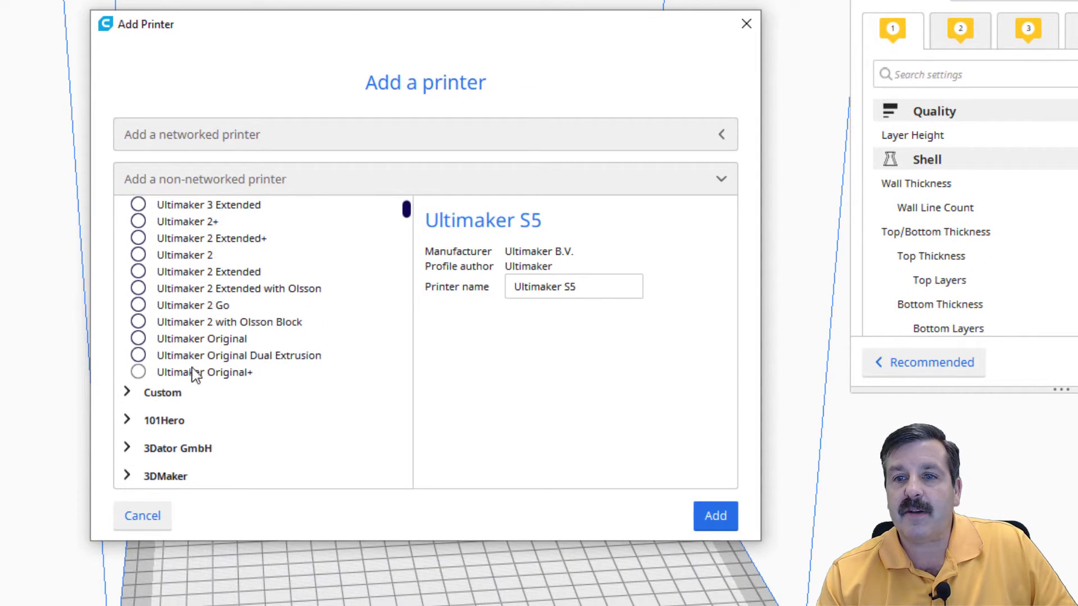
scroll("down", 3)
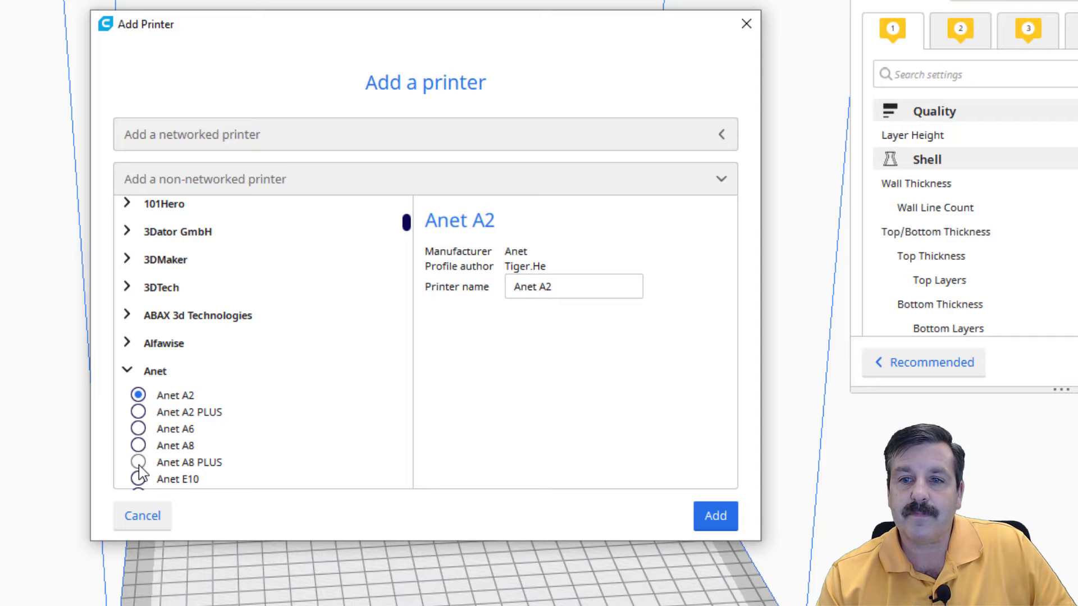
left_click(137, 463)
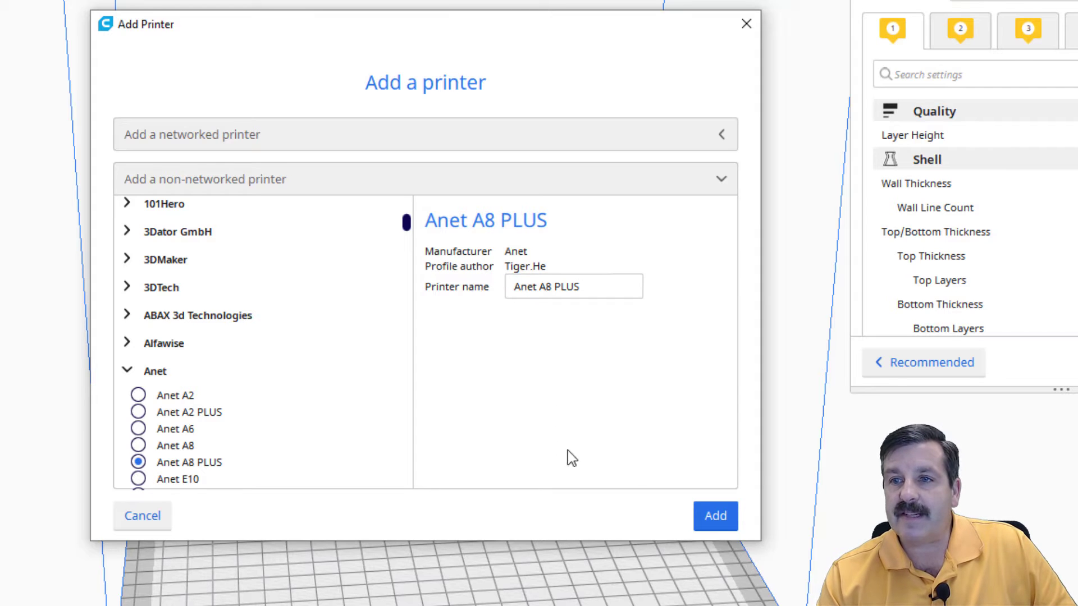
mouse_move(427, 452)
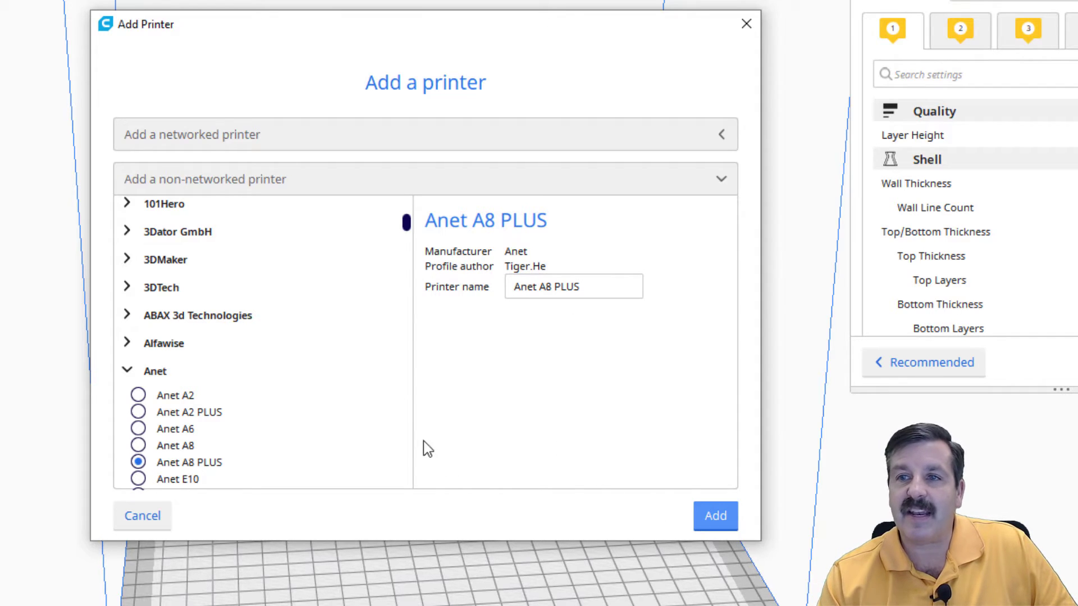
left_click(716, 515)
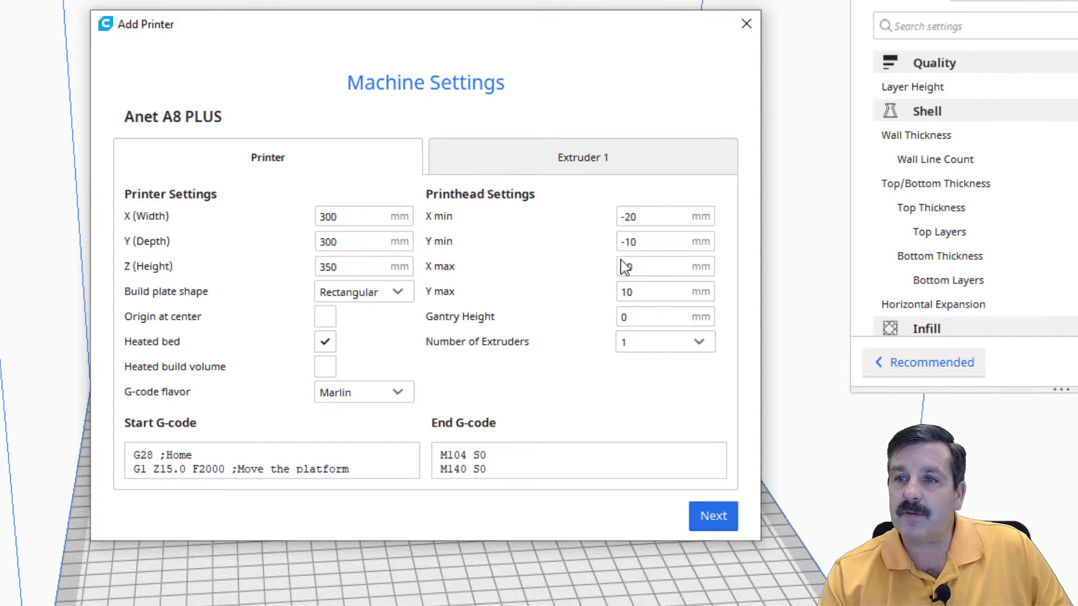
left_click(583, 156)
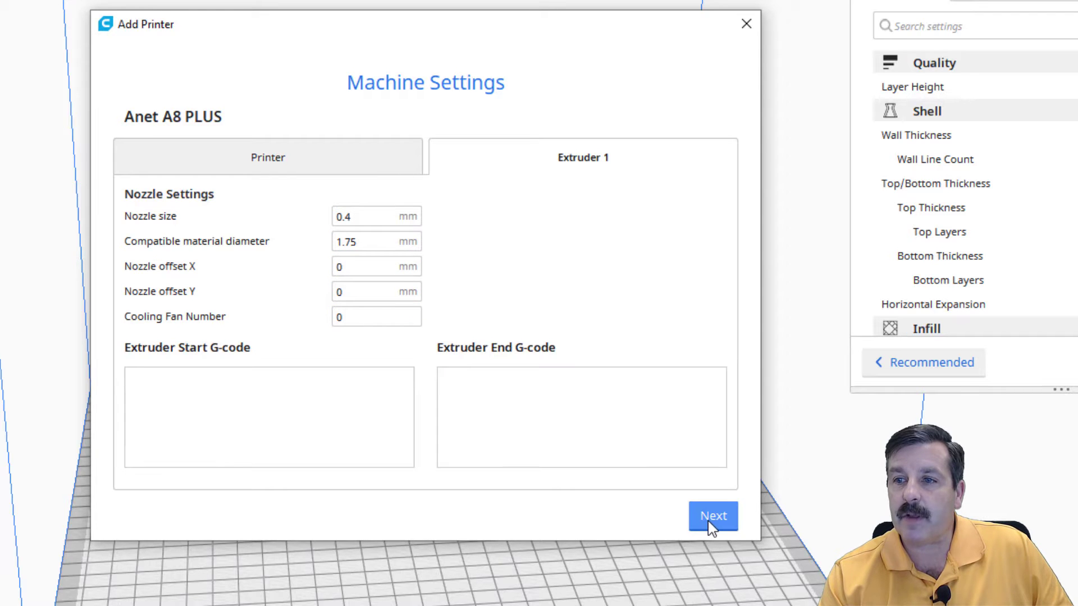
left_click(713, 516)
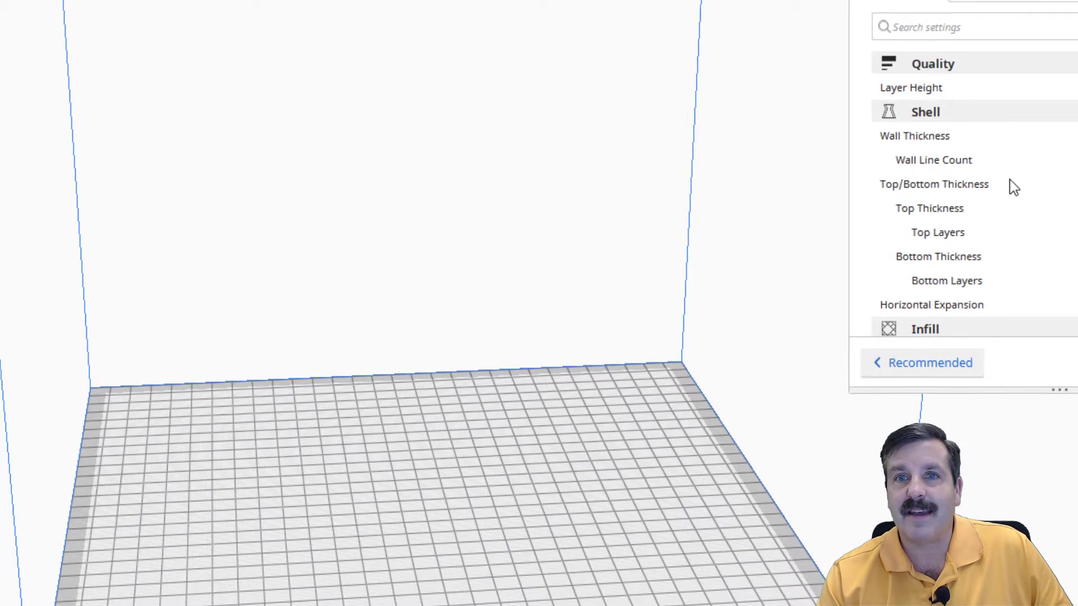
- Switch the print quality profile to Extra Fast
left_click(903, 101)
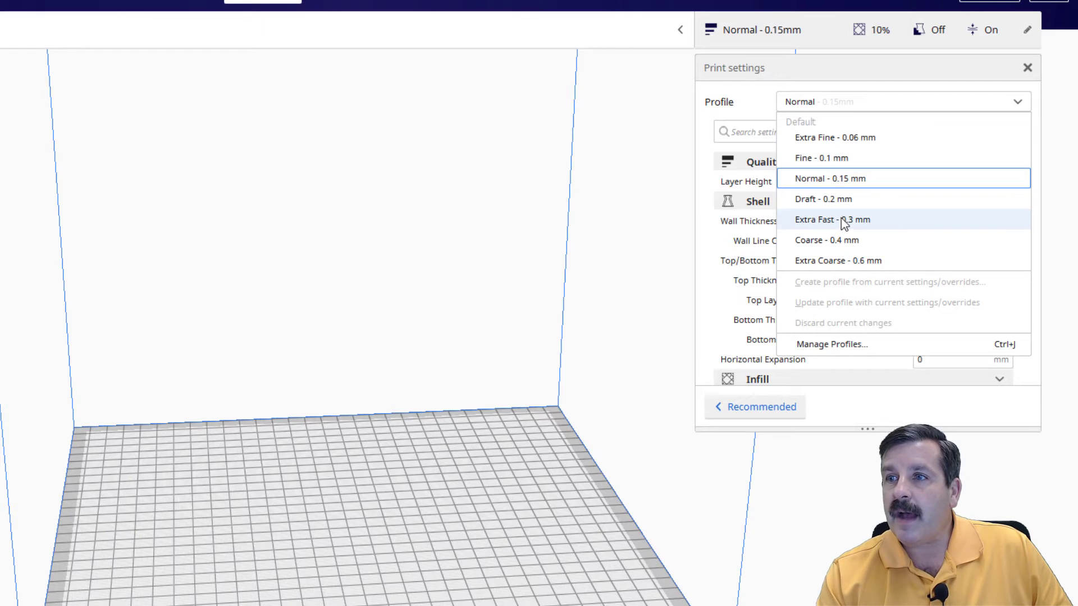
left_click(833, 220)
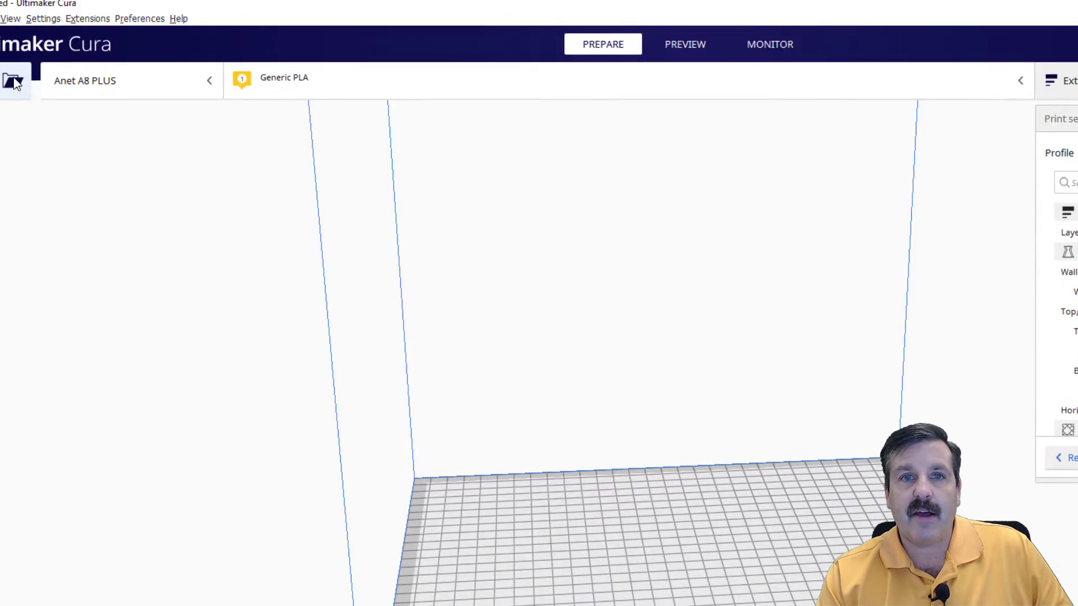
left_click(13, 81)
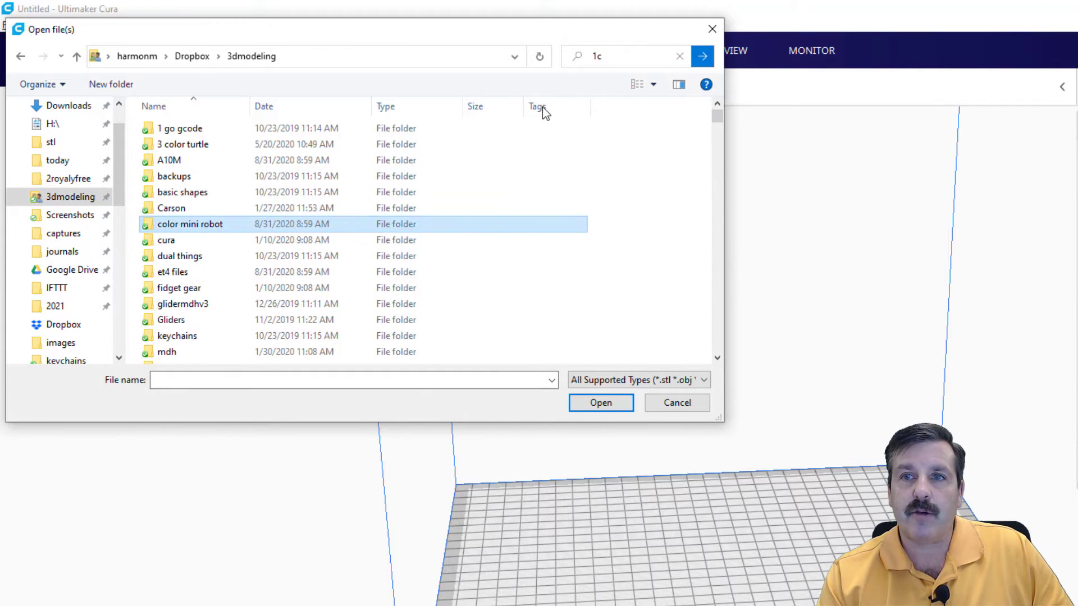
scroll("down", 3)
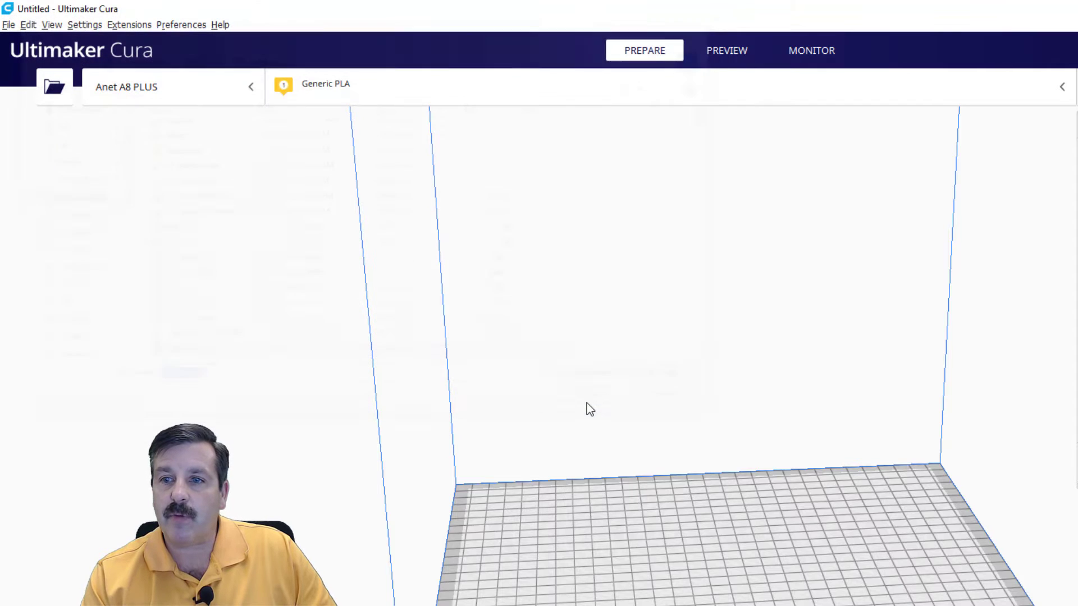
- Set Build Plate Adhesion to Skirt with 4 skirt lines at 10 mm distance in custom settings
left_click(53, 86)
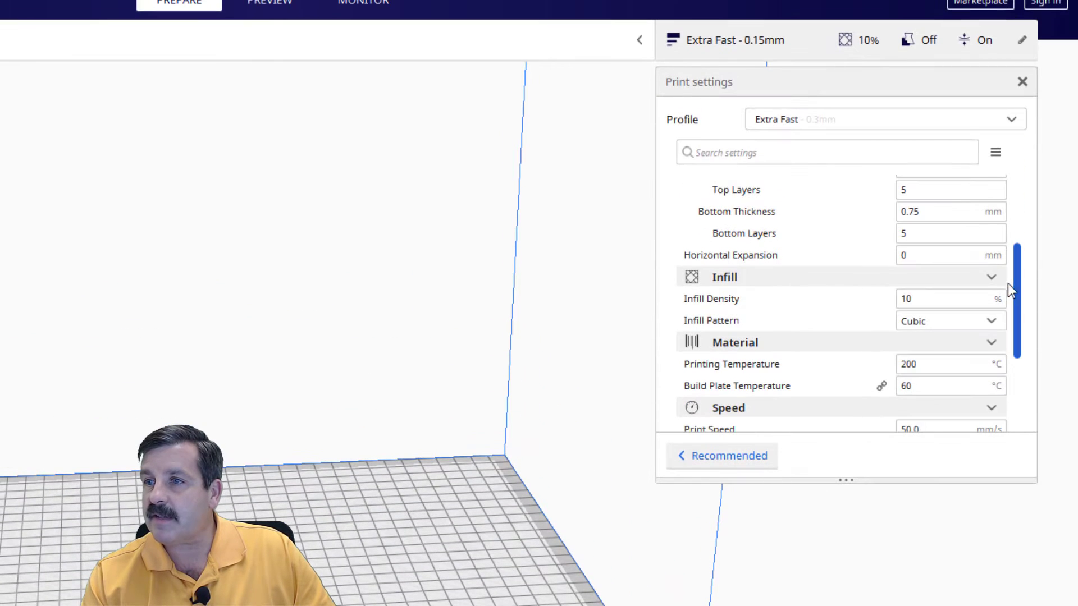
left_click(946, 364)
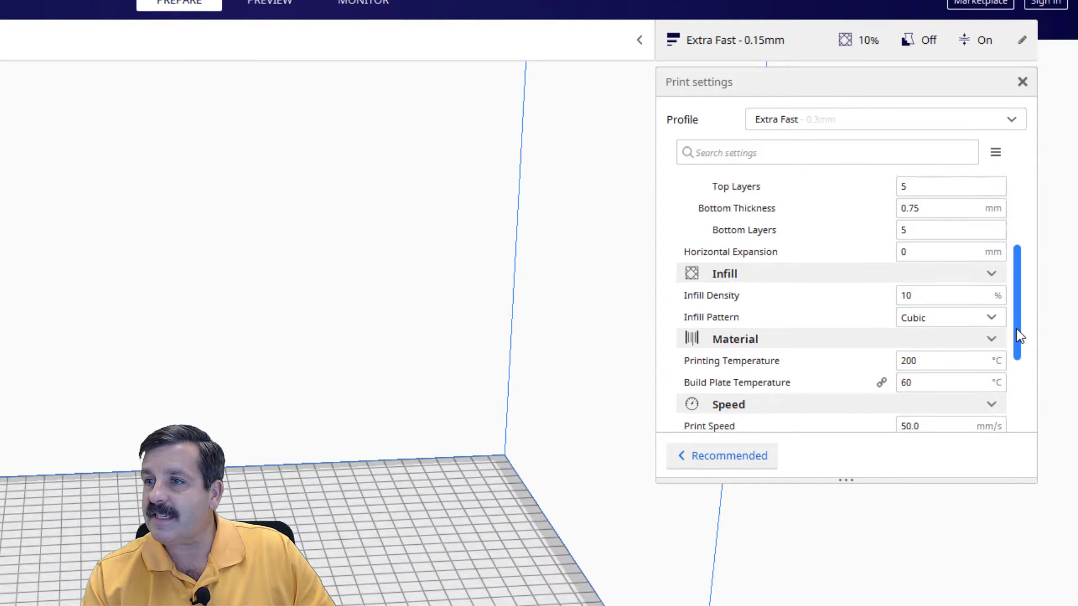
scroll("down", 3)
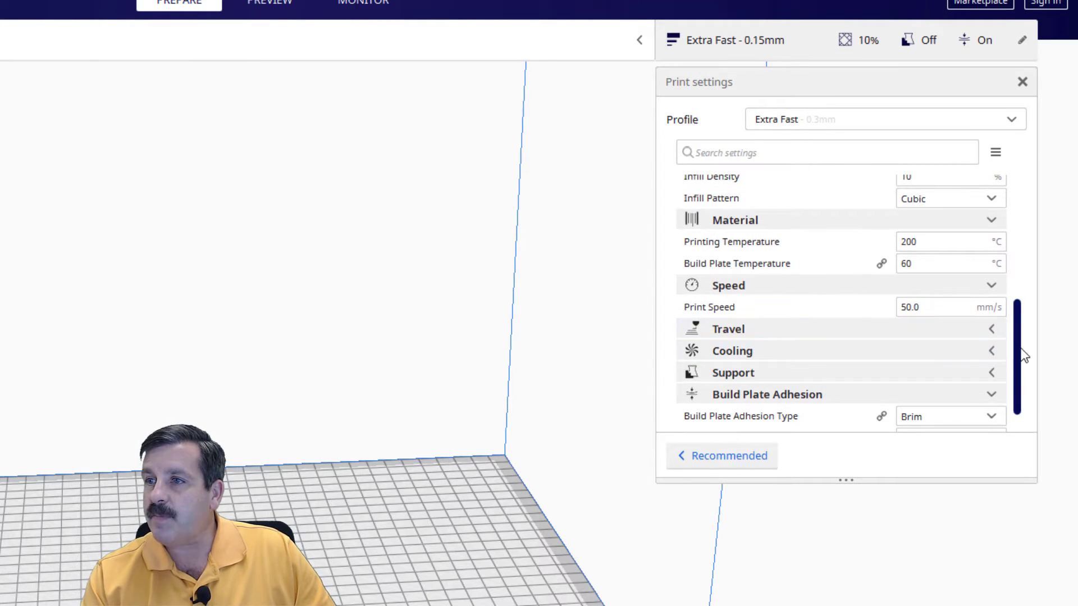
scroll("down", 3)
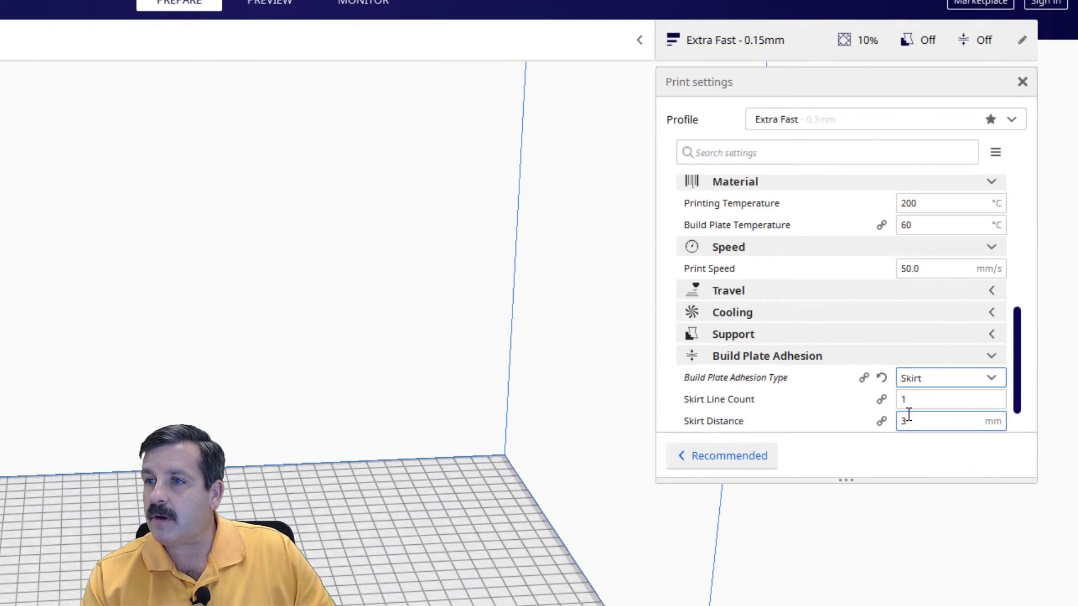
type("4")
type("10")
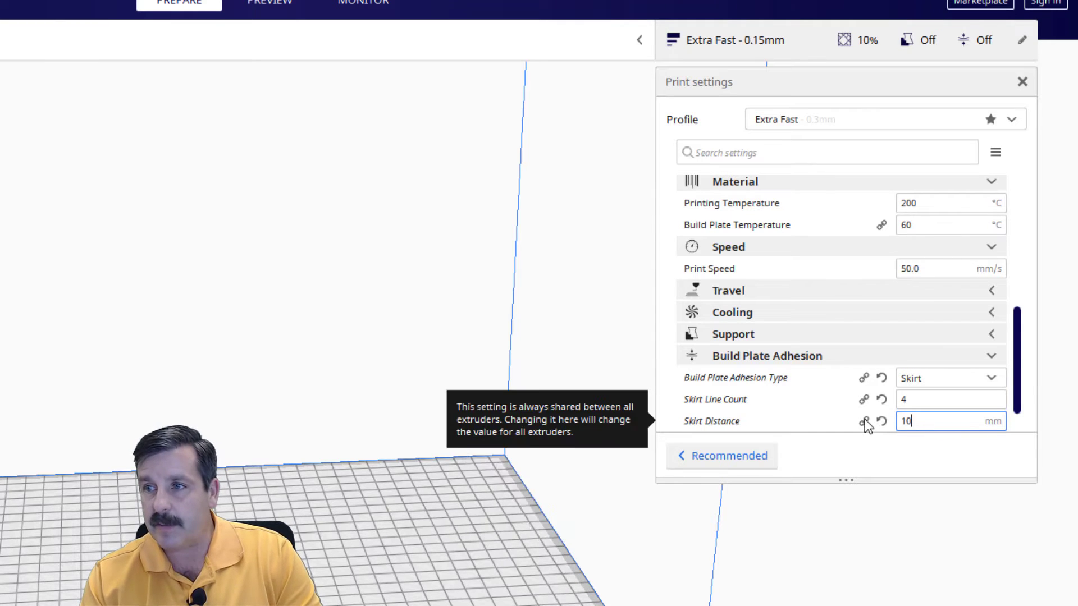
mouse_move(1022, 384)
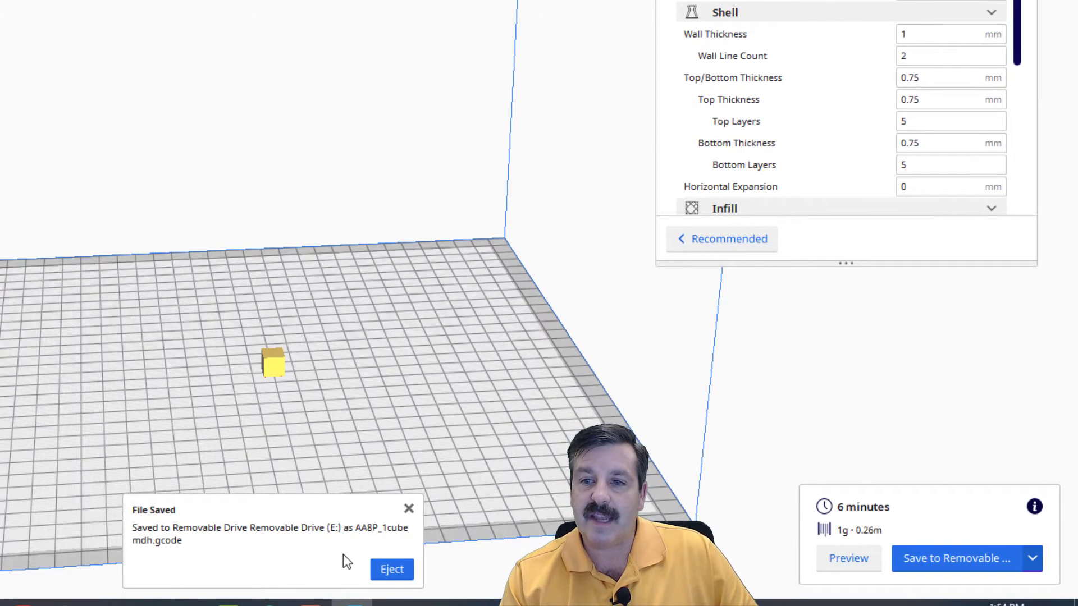
- Eject the removable drive after AA8P_1cube_mdh.gcode is saved
left_click(392, 570)
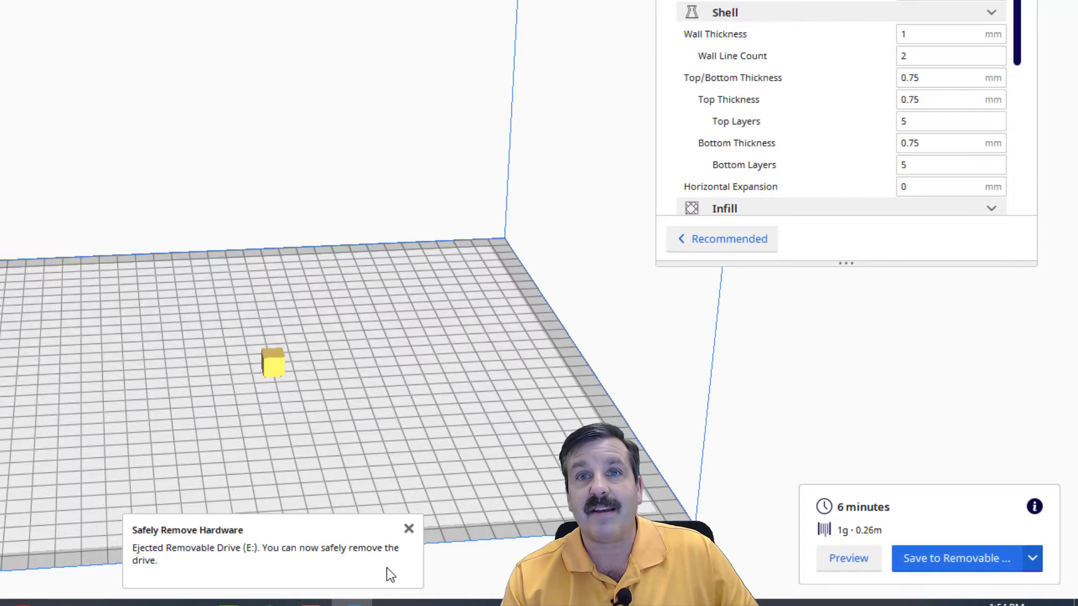